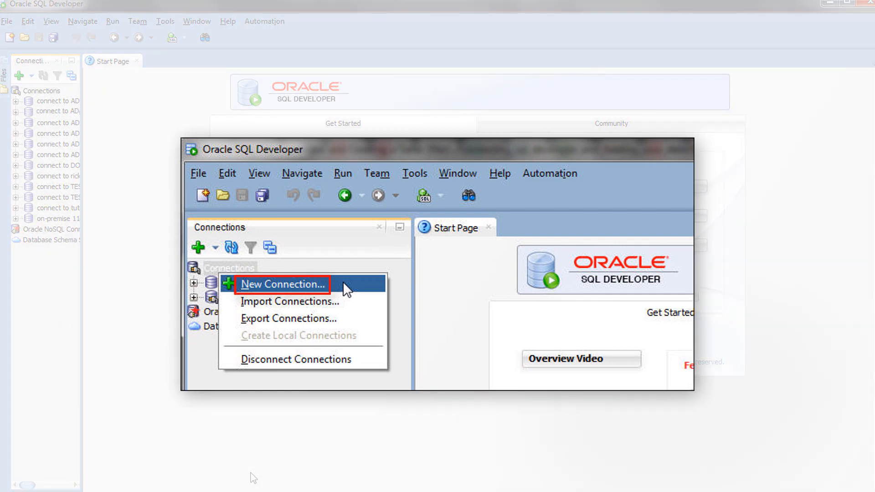
- Start a new database connection from the Connections node
{"action": "left_click", "coordinate": [282, 284]}
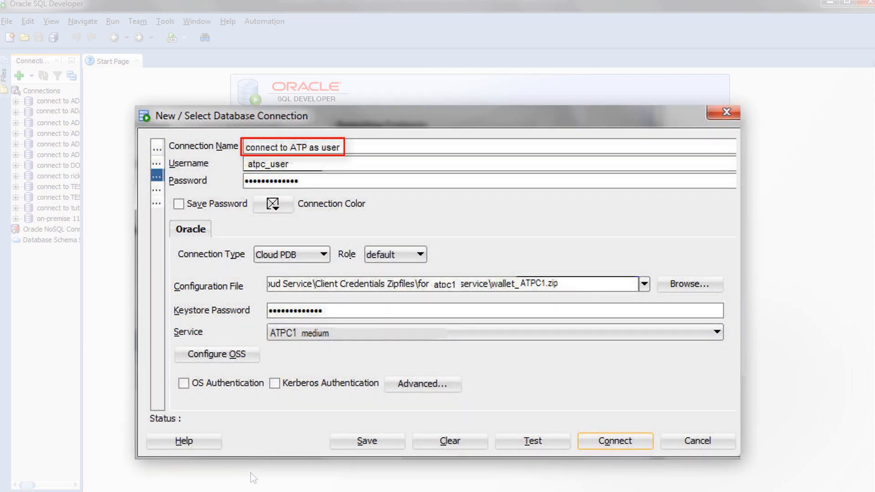
- Name the connection 'connect to ATP as user', choose Cloud PDB type, and connect as atpc_user
{"action": "left_click", "coordinate": [268, 164]}
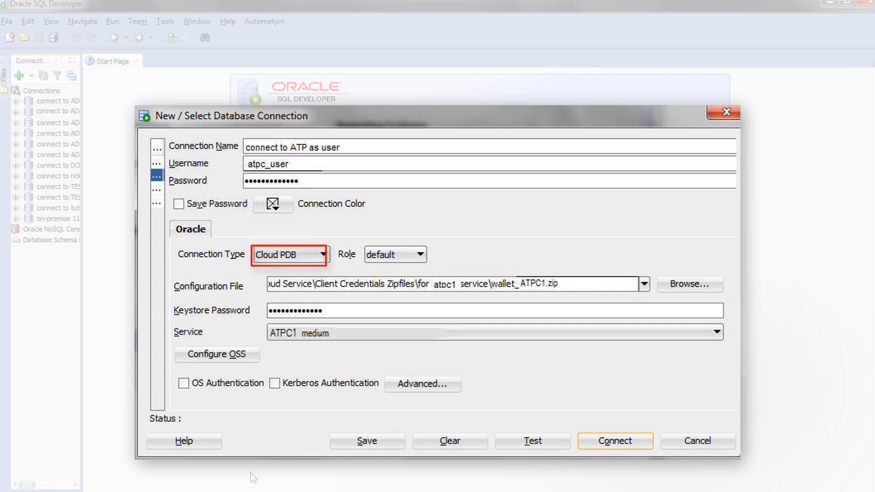
{"action": "left_click", "coordinate": [446, 284]}
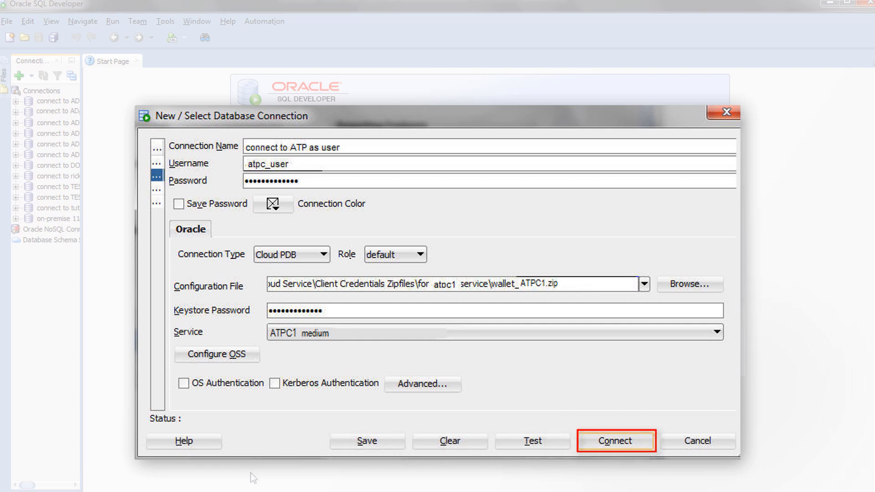
{"action": "left_click", "coordinate": [615, 440]}
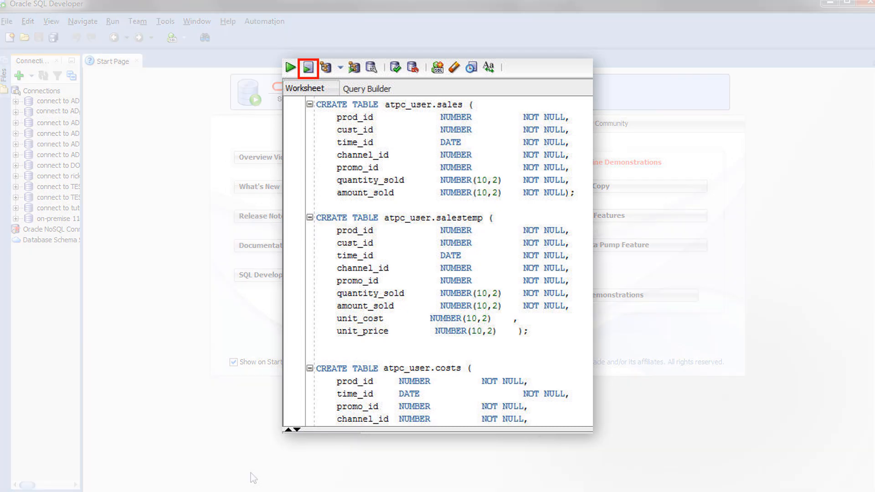
- Run the worksheet script to create SALES, SALESTEMP, COSTS and the other sample tables
{"action": "left_click", "coordinate": [305, 88]}
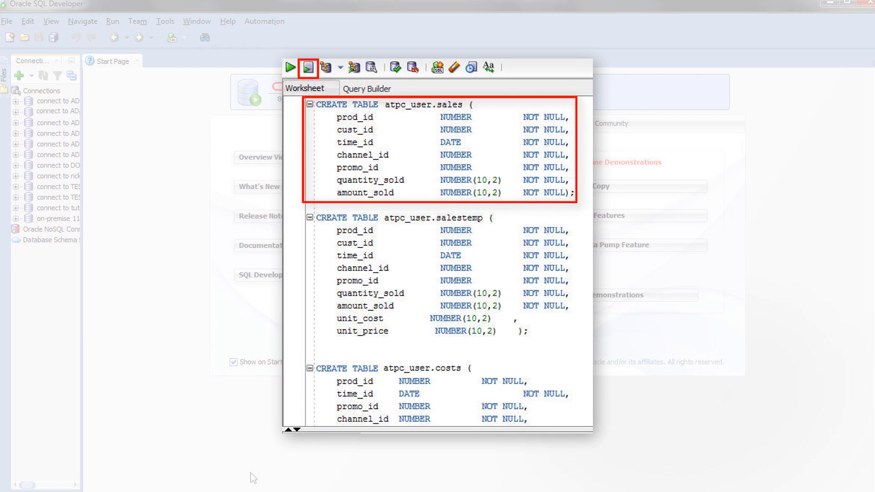
{"action": "left_click", "coordinate": [308, 68]}
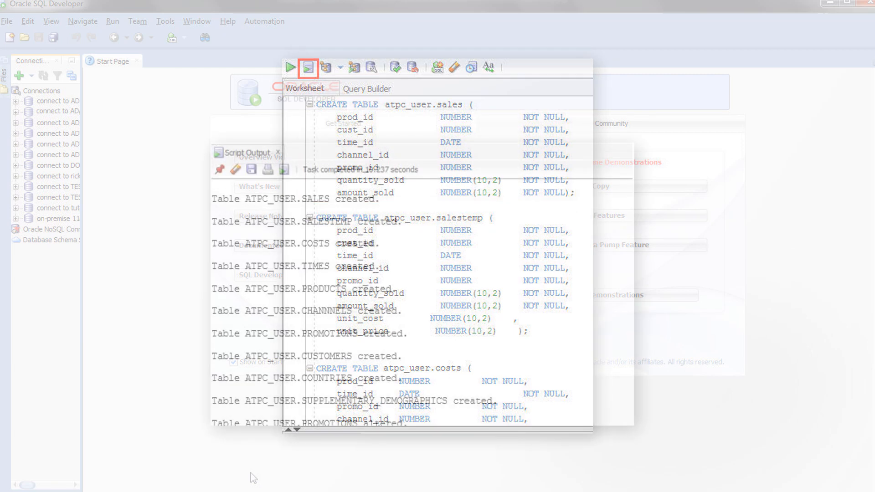